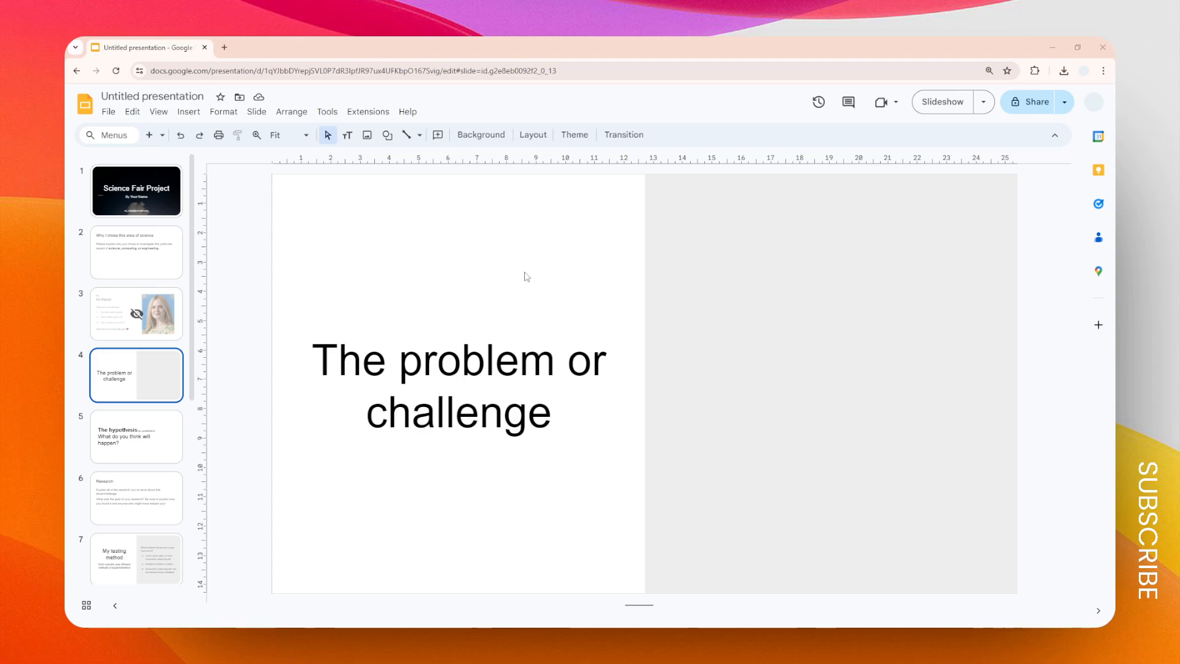
mouse_move(680, 307)
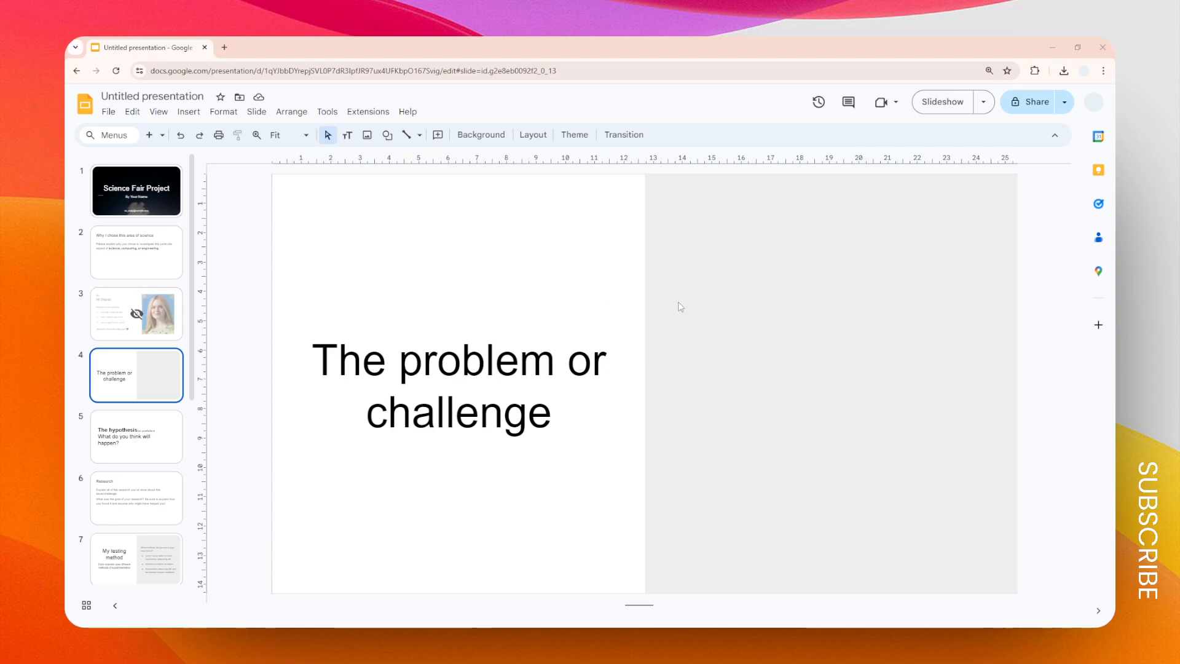
mouse_move(487, 266)
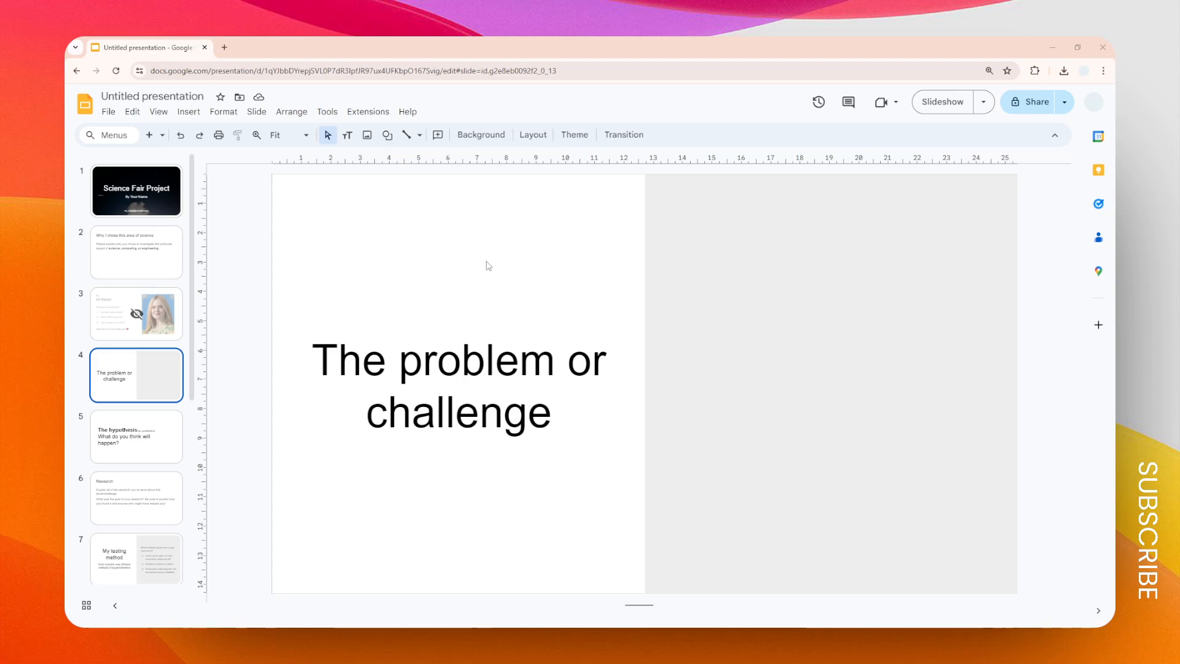
Bring up the Insert video dialog over slide 4
left_click(188, 112)
type("kurz gesagt")
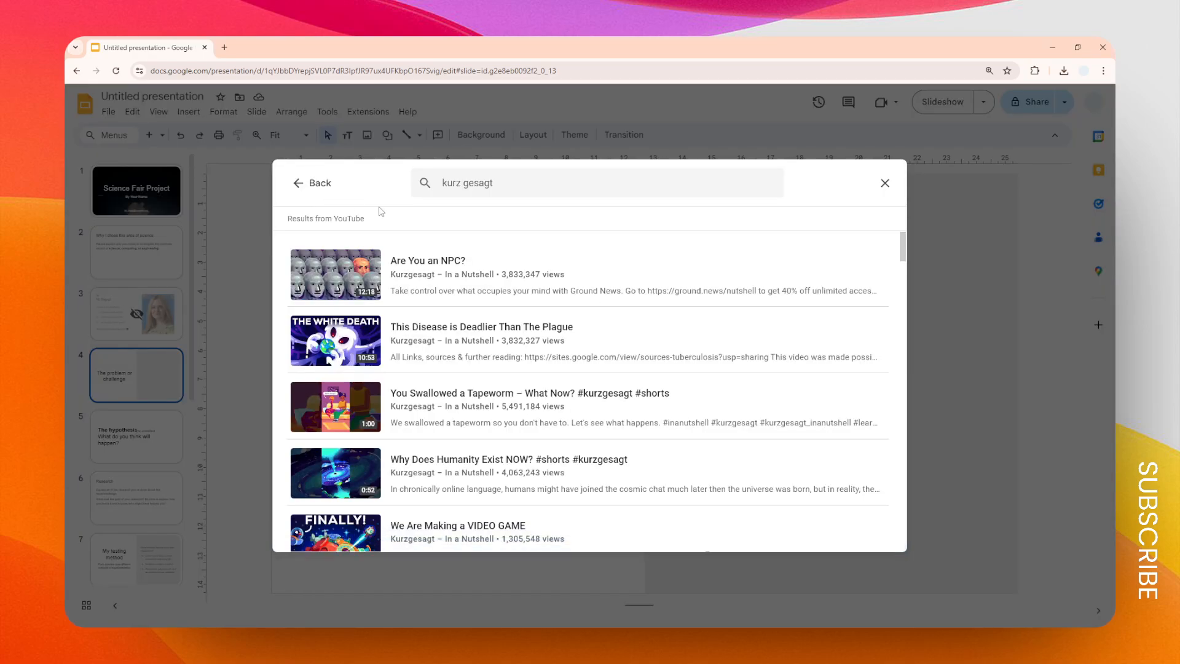
Search YouTube for 'kurzgesagt in a nutshell' and pick the Why Is the Ocean Salty video
left_click(311, 183)
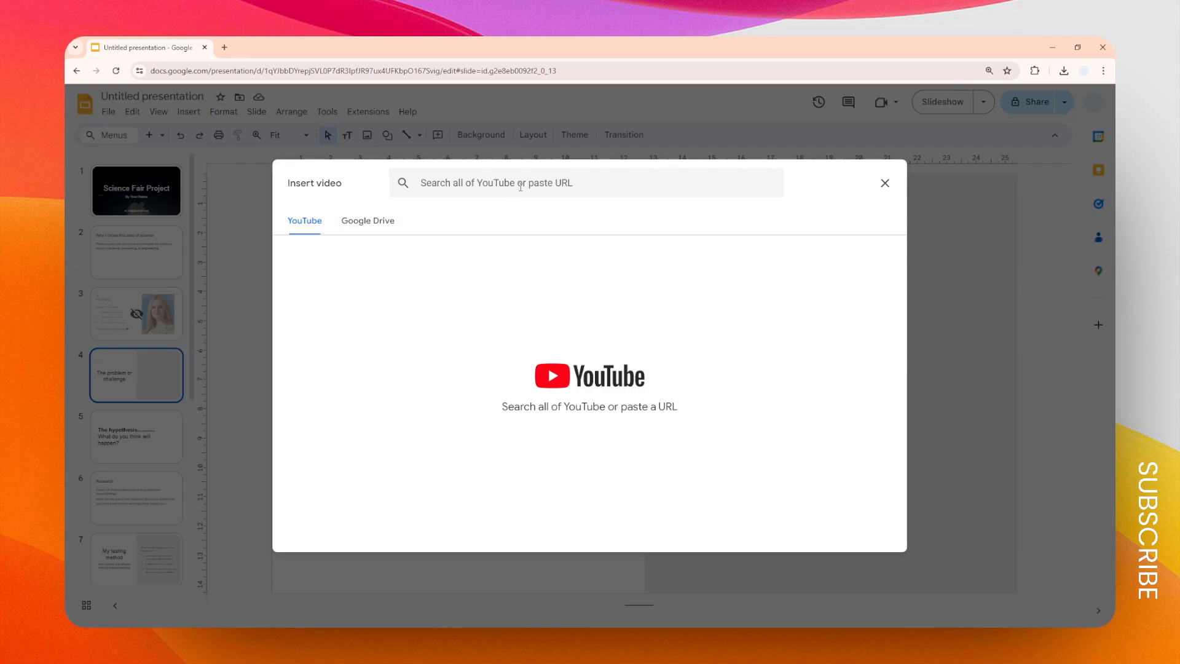
type("k")
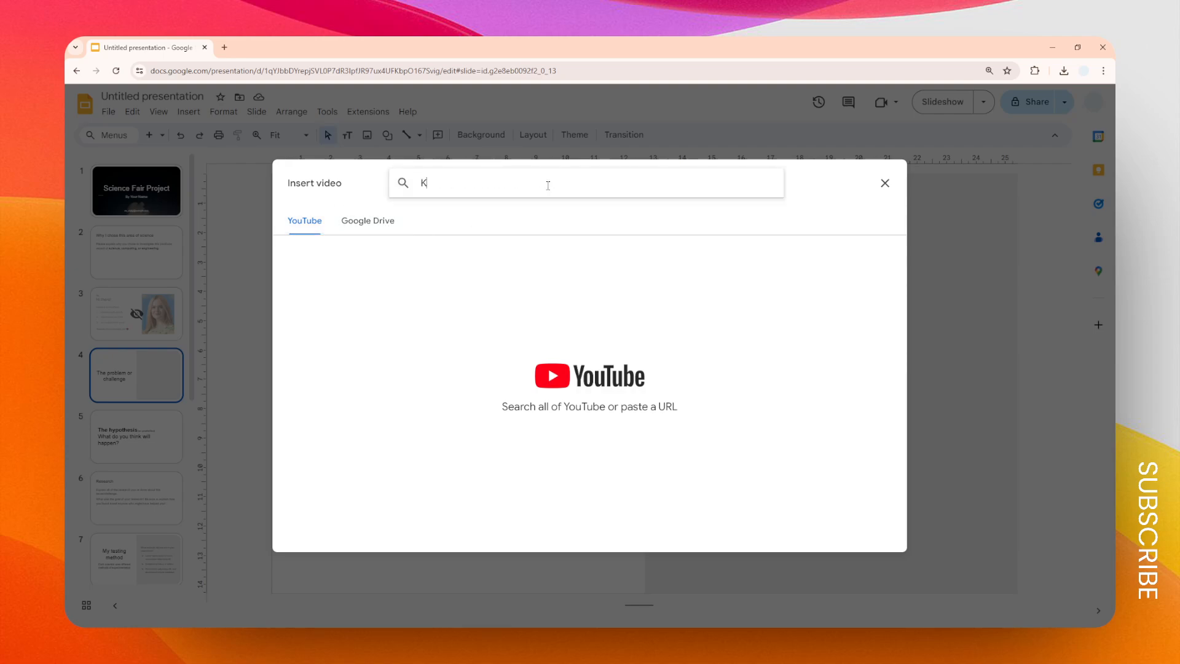
type("urze")
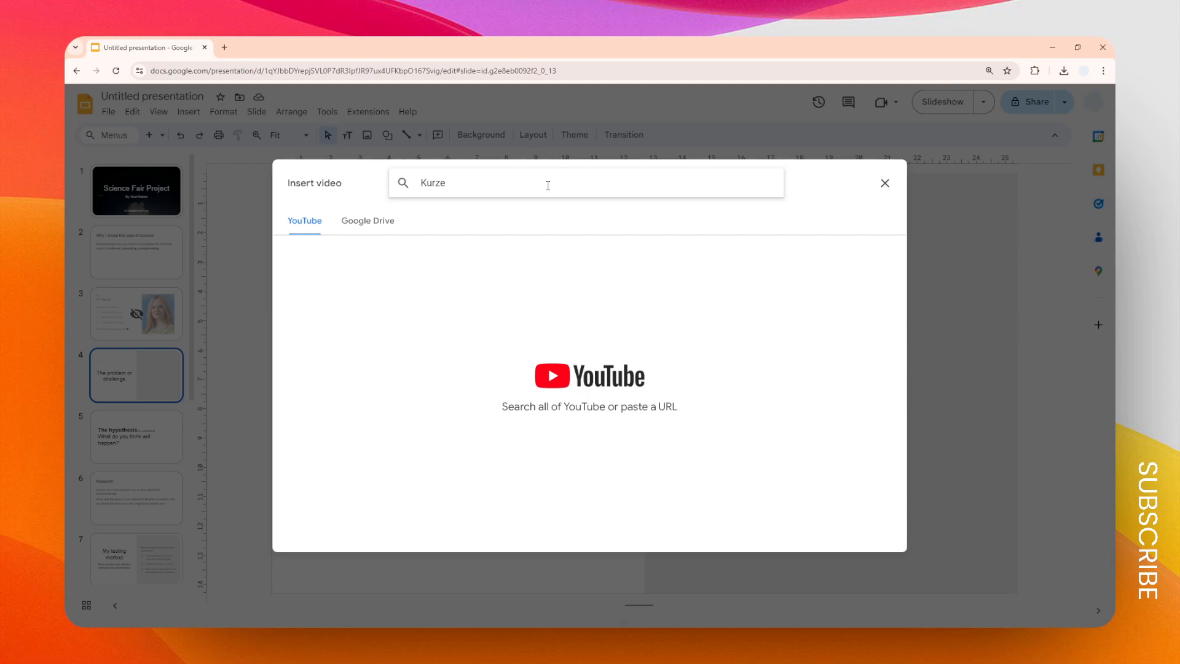
type("kurzgesagt in a nutshell")
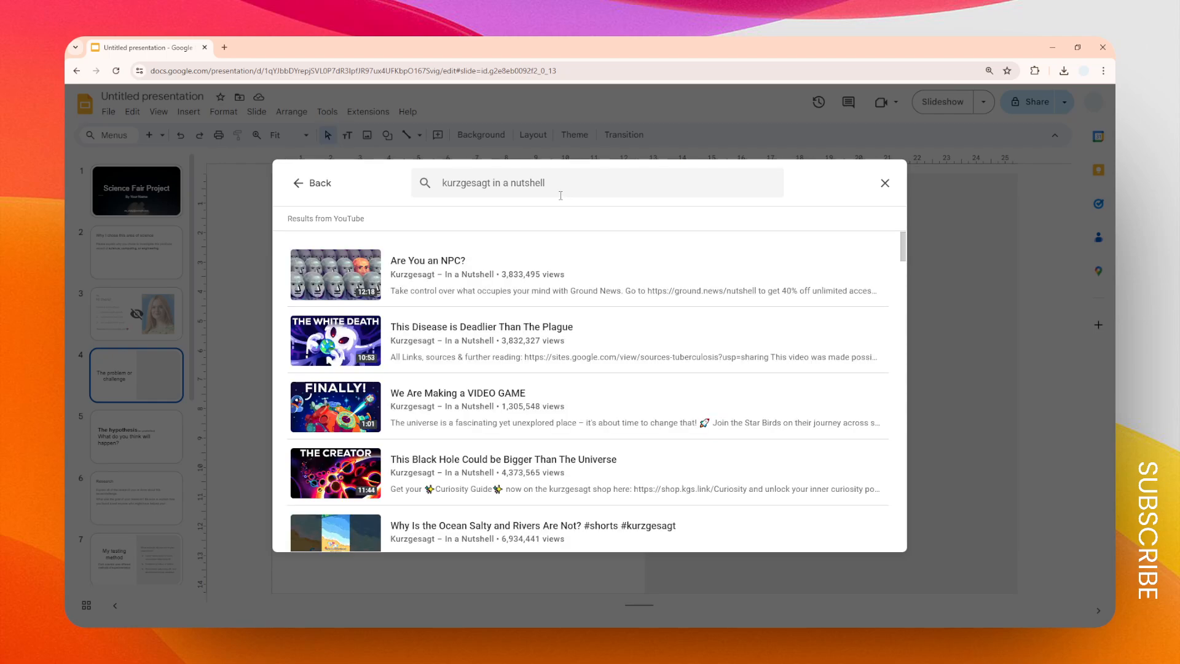
mouse_move(394, 385)
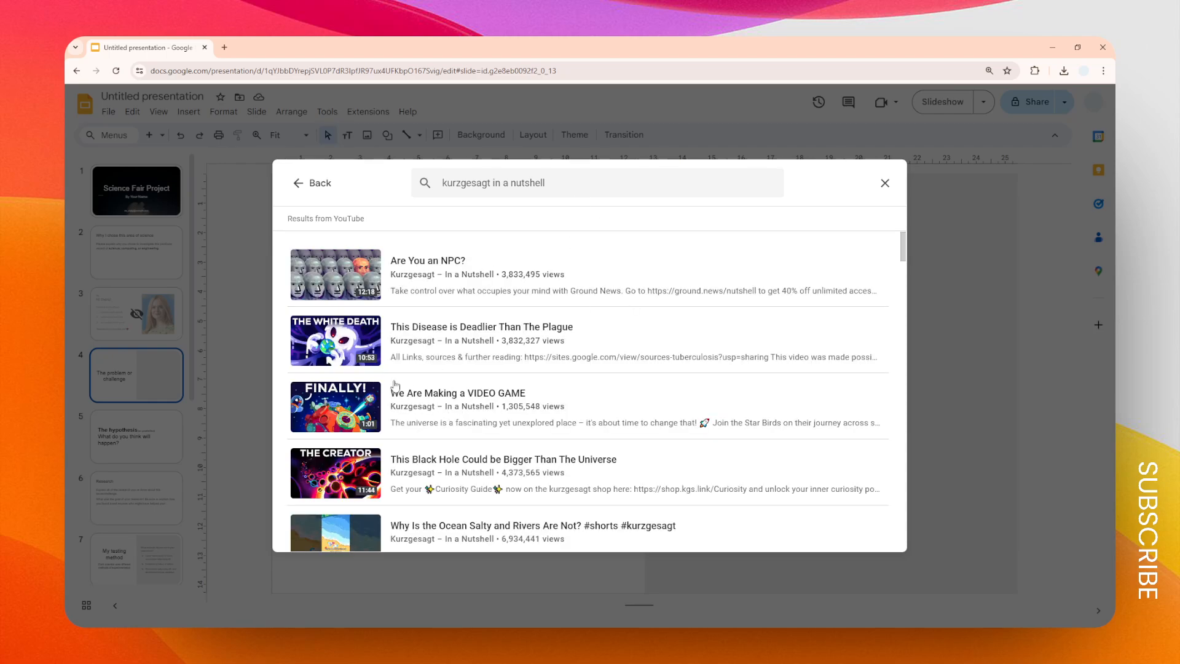
scroll("down", 3)
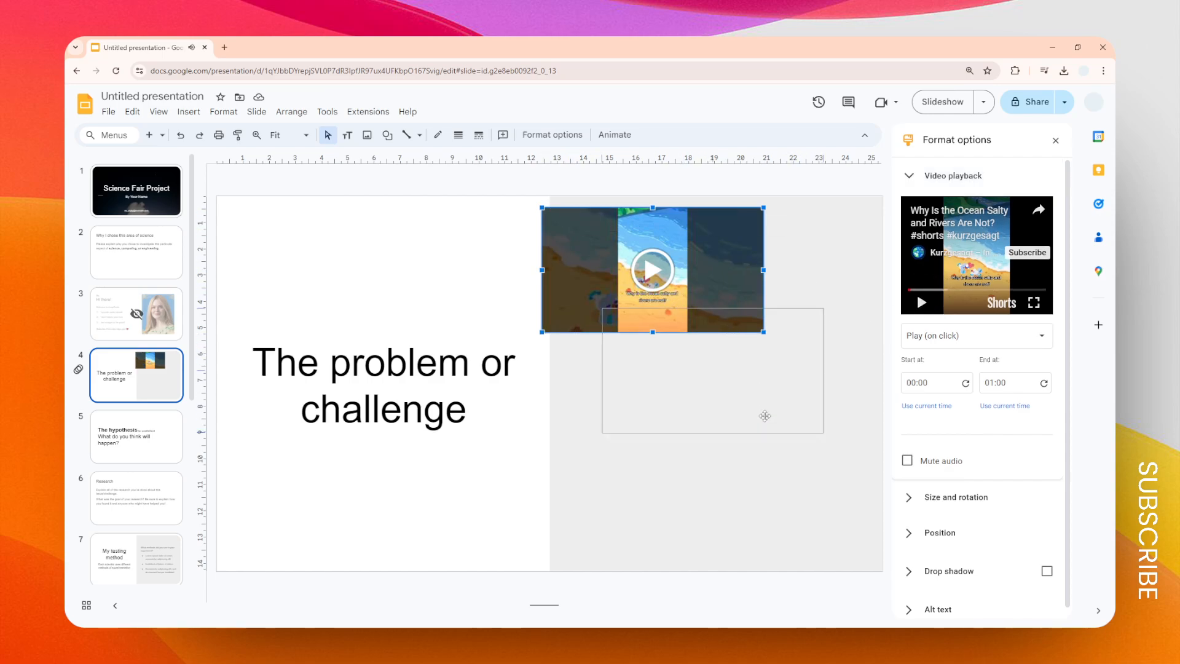
Move the video into the grey right half level with the title and enlarge it to fill that half
left_click_drag(763, 414, 756, 387)
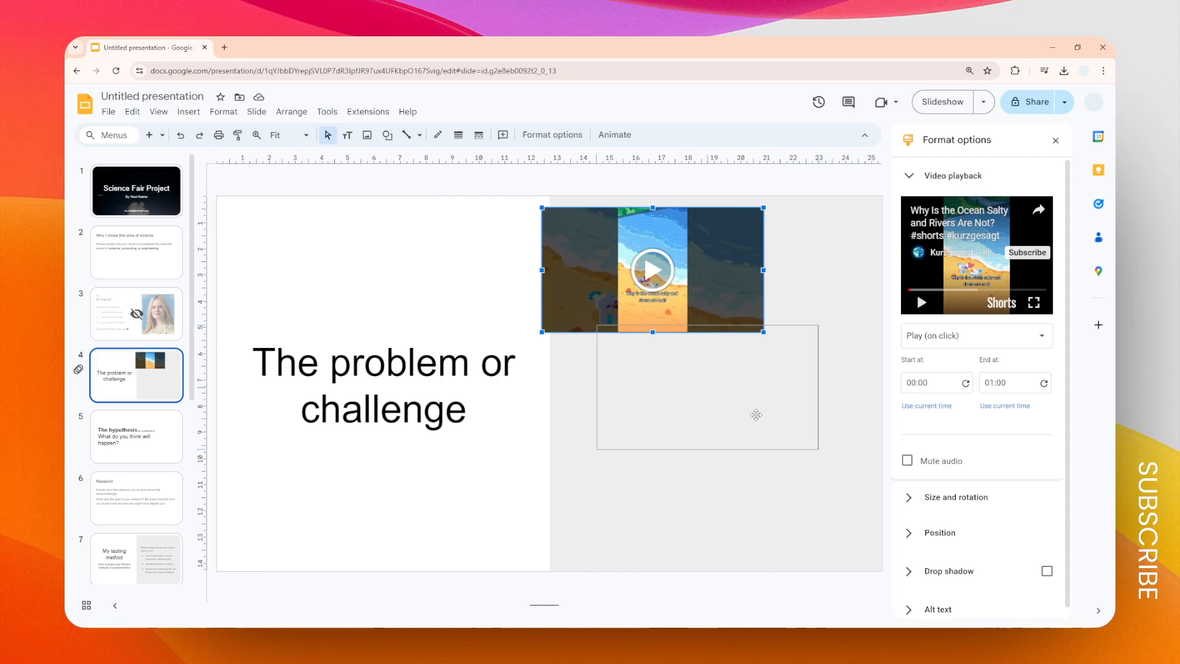
left_click_drag(651, 269, 702, 384)
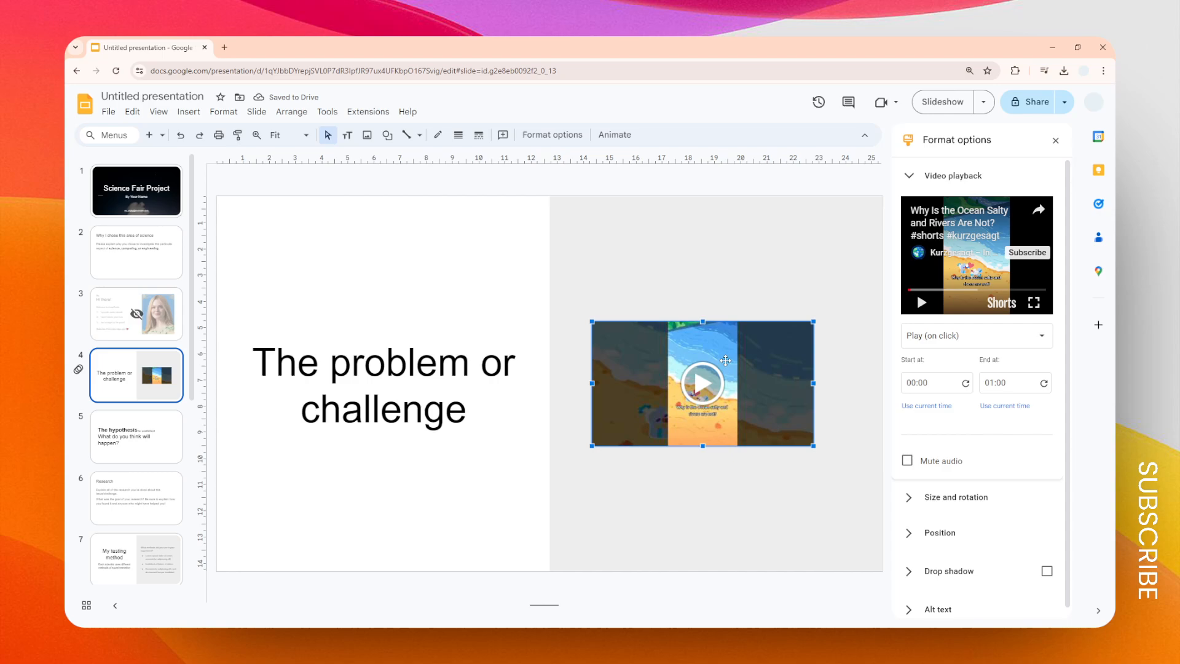
left_click_drag(725, 360, 760, 403)
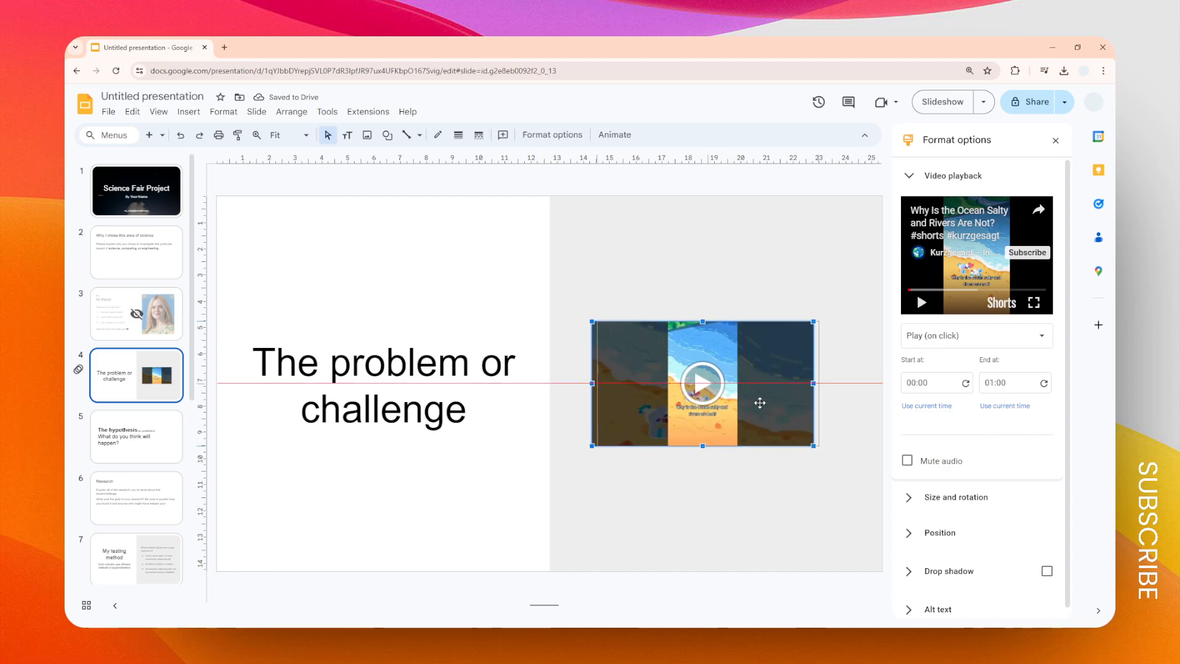
left_click_drag(760, 403, 733, 383)
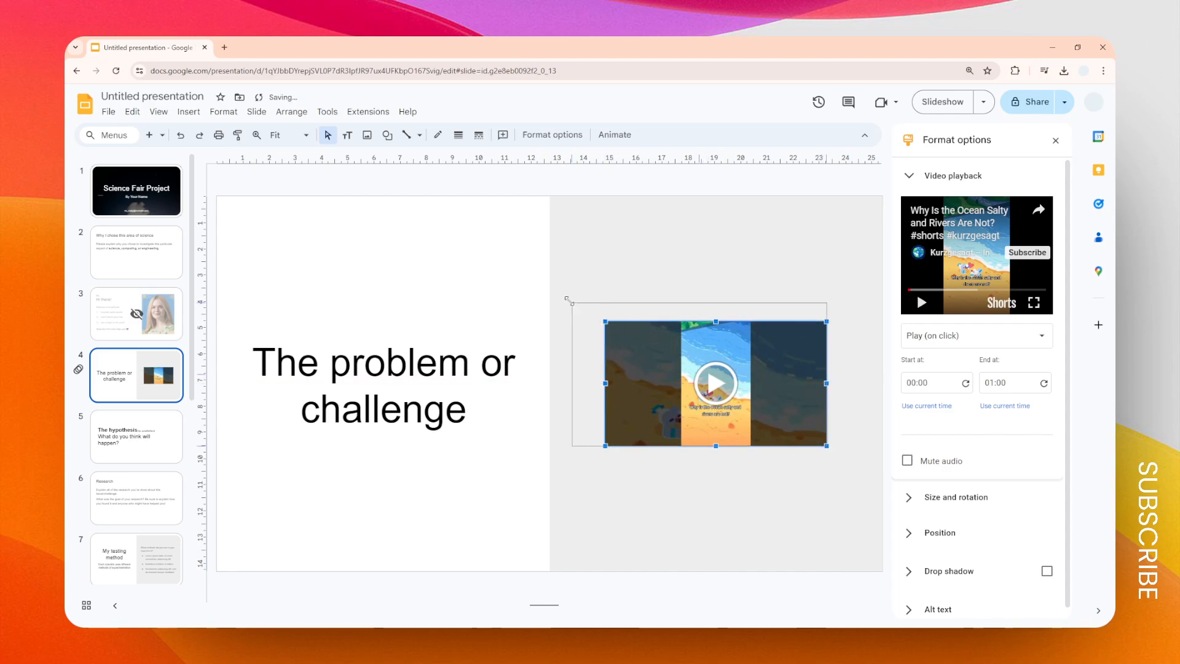
left_click_drag(715, 382, 695, 375)
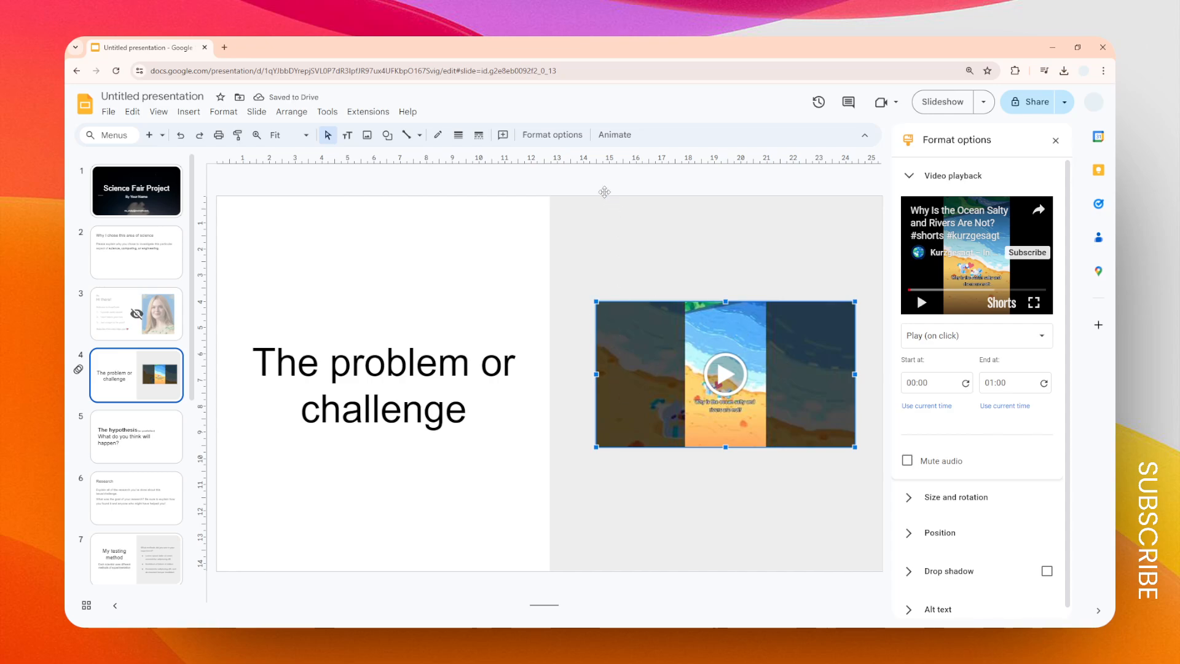
mouse_move(690, 277)
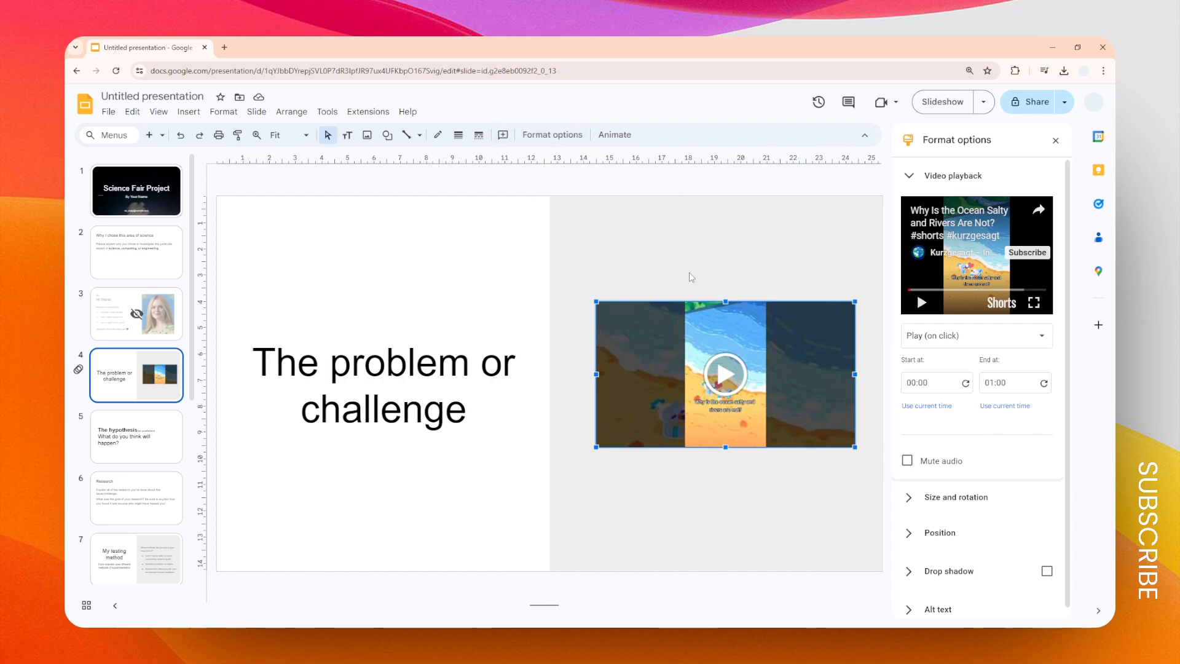
mouse_move(1049, 358)
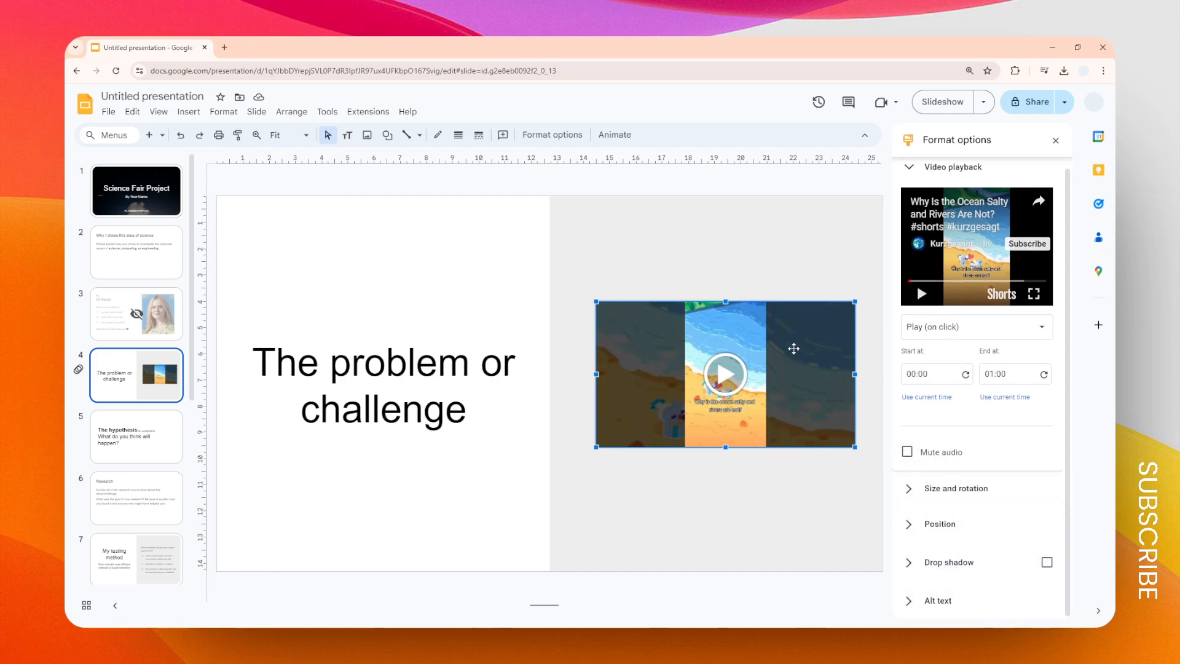
mouse_move(550, 328)
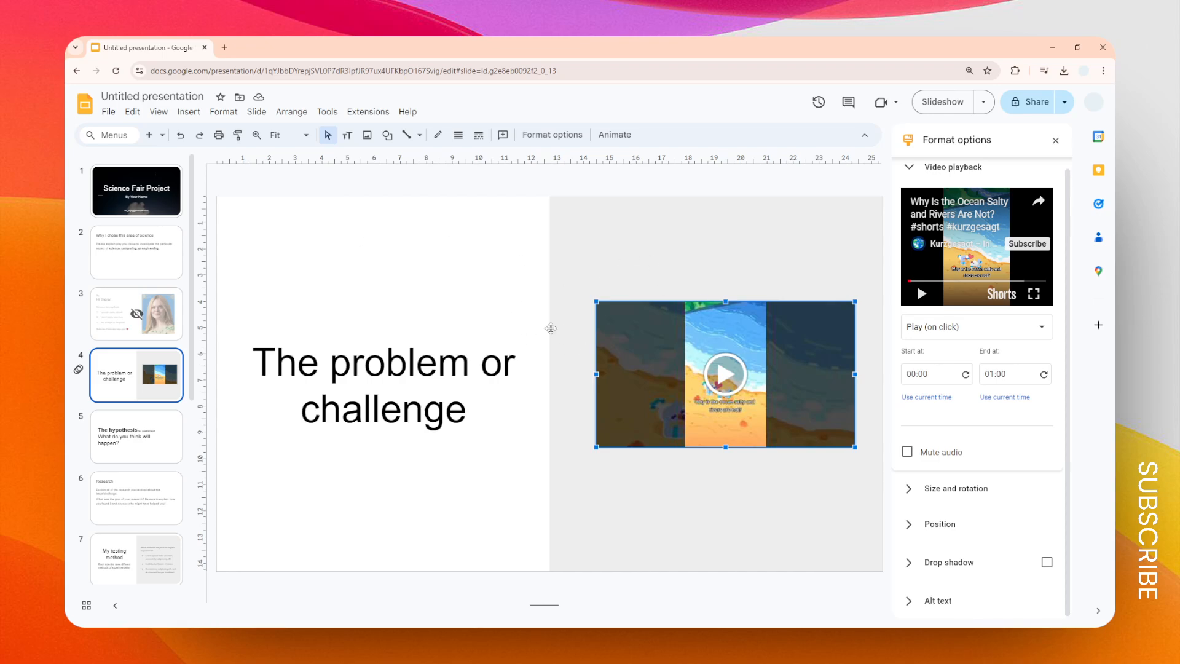
mouse_move(280, 273)
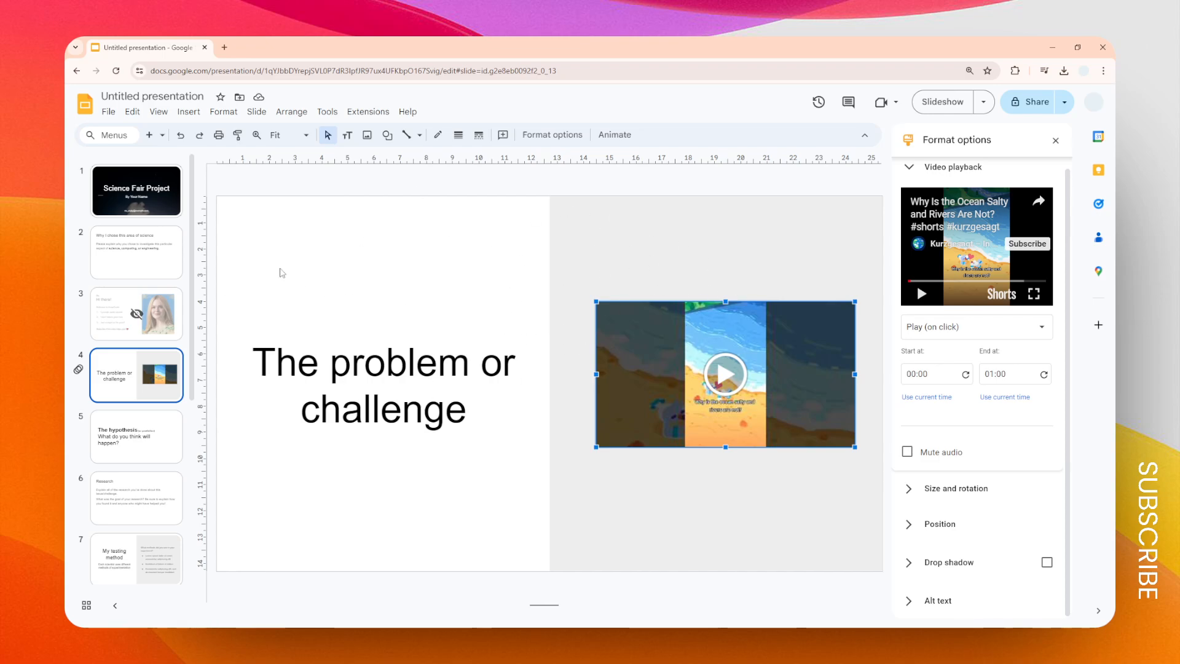
mouse_move(484, 314)
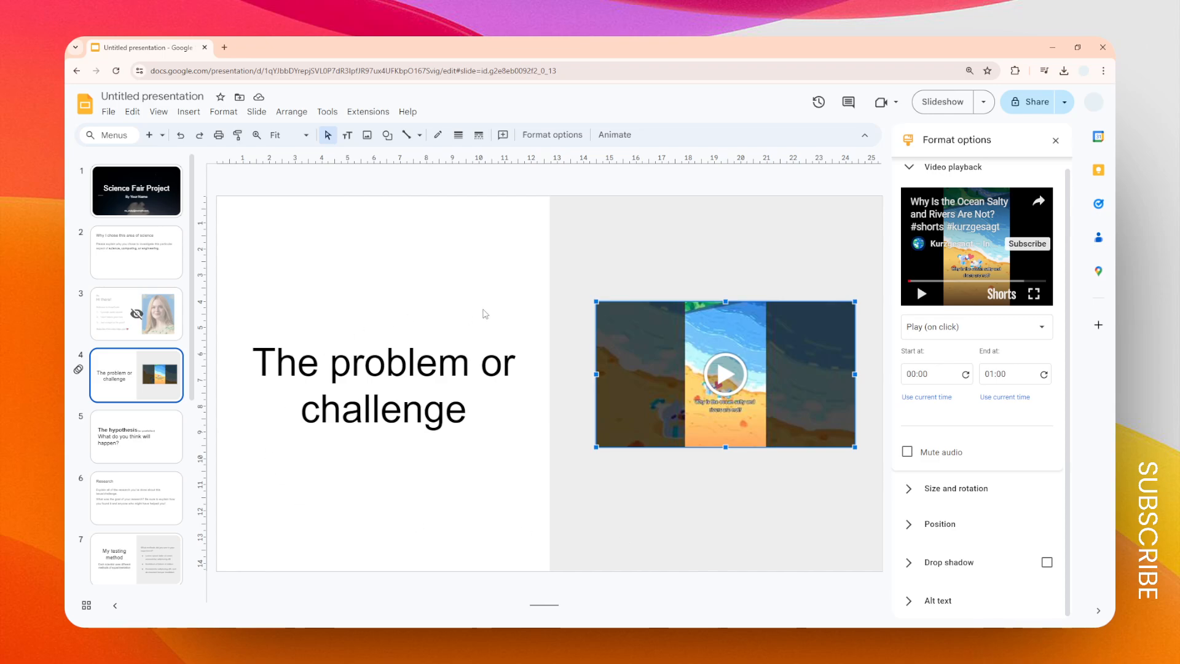
mouse_move(992, 333)
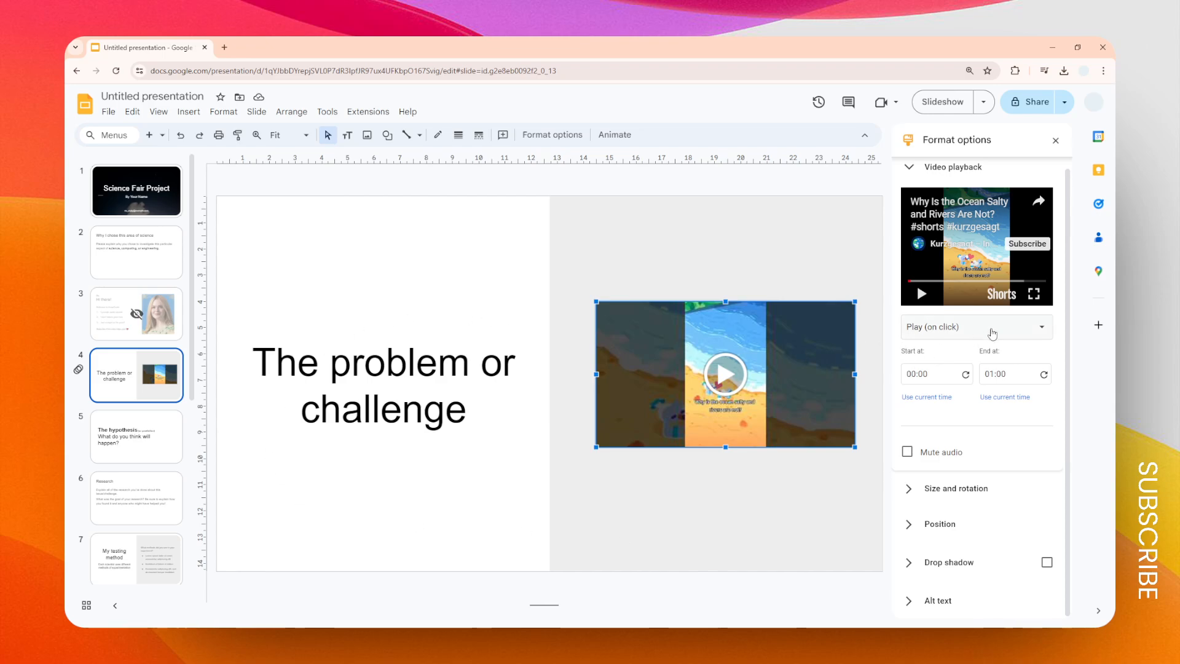
mouse_move(822, 210)
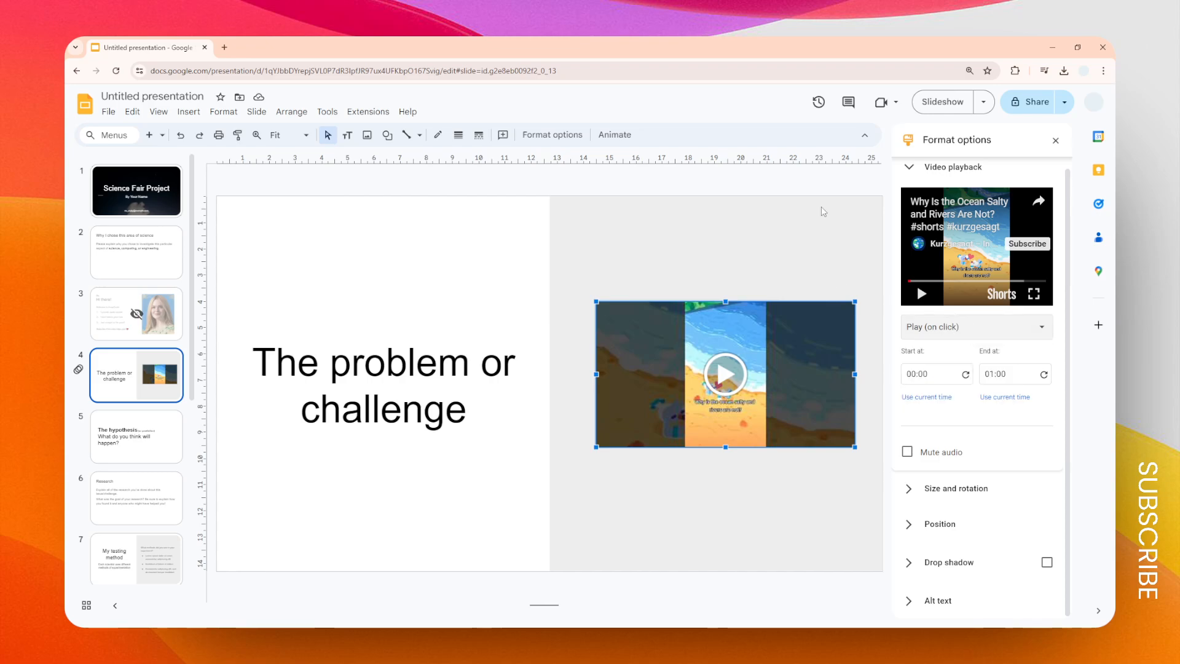
left_click(940, 102)
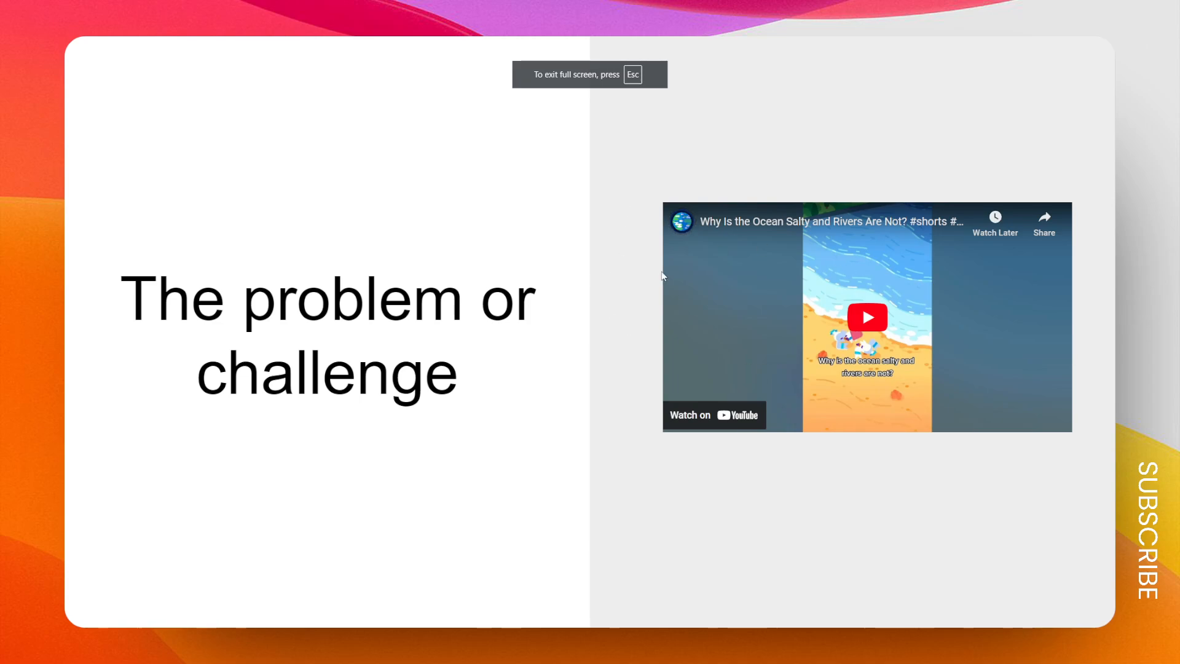
left_click(866, 317)
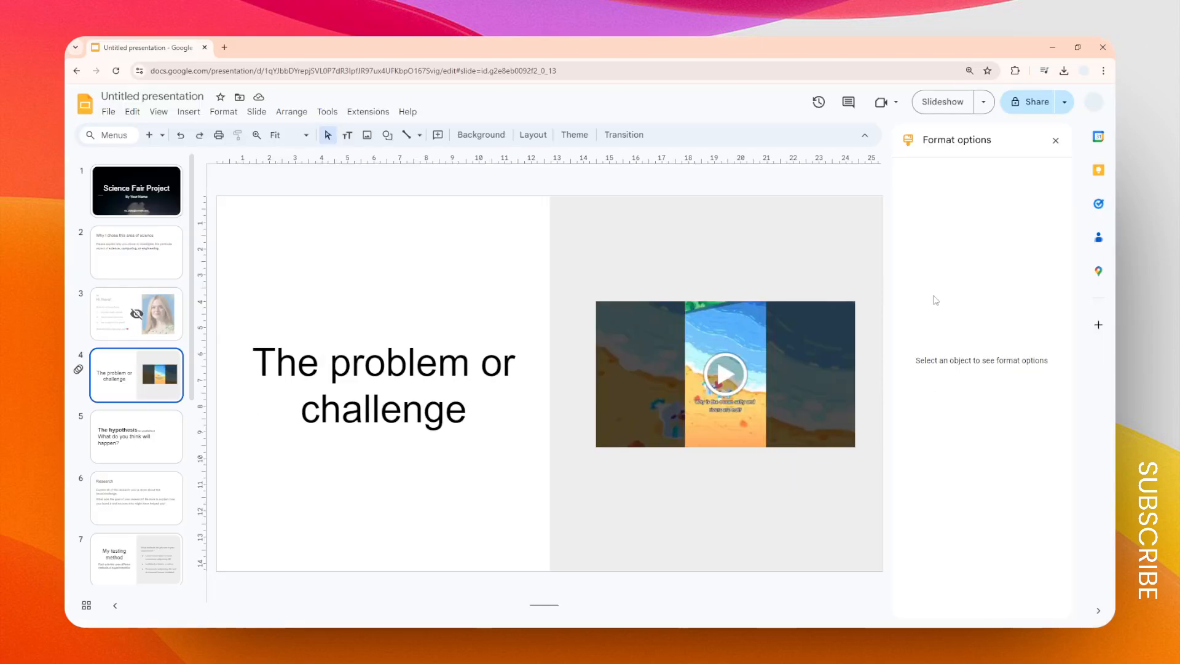
left_click(724, 373)
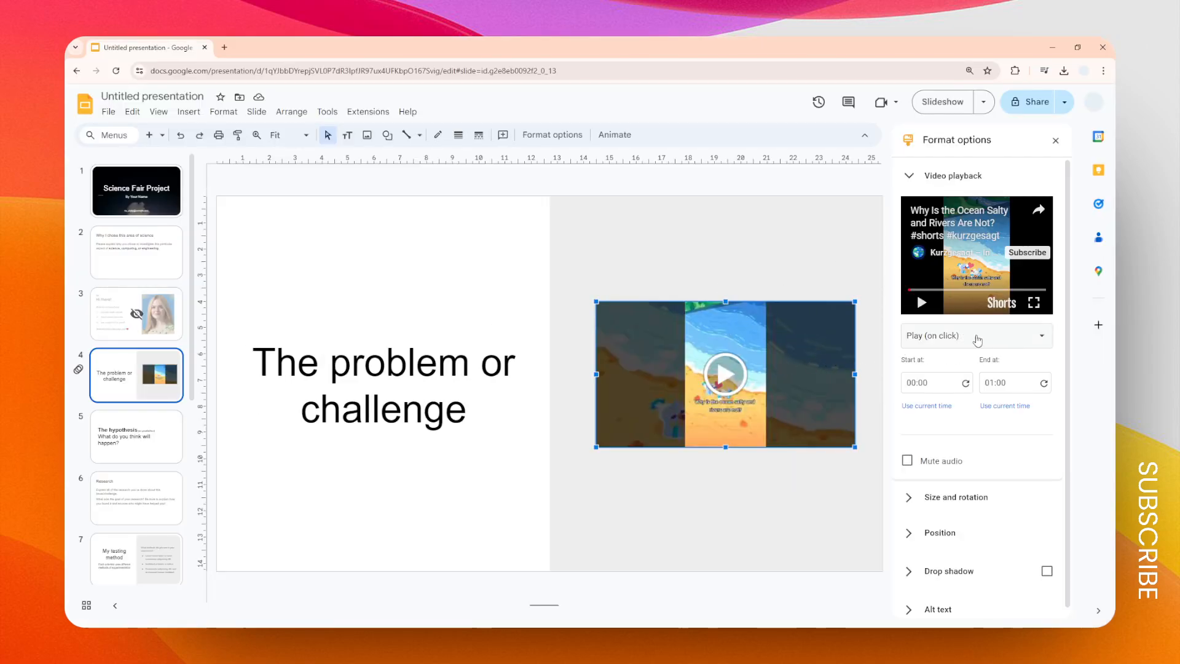